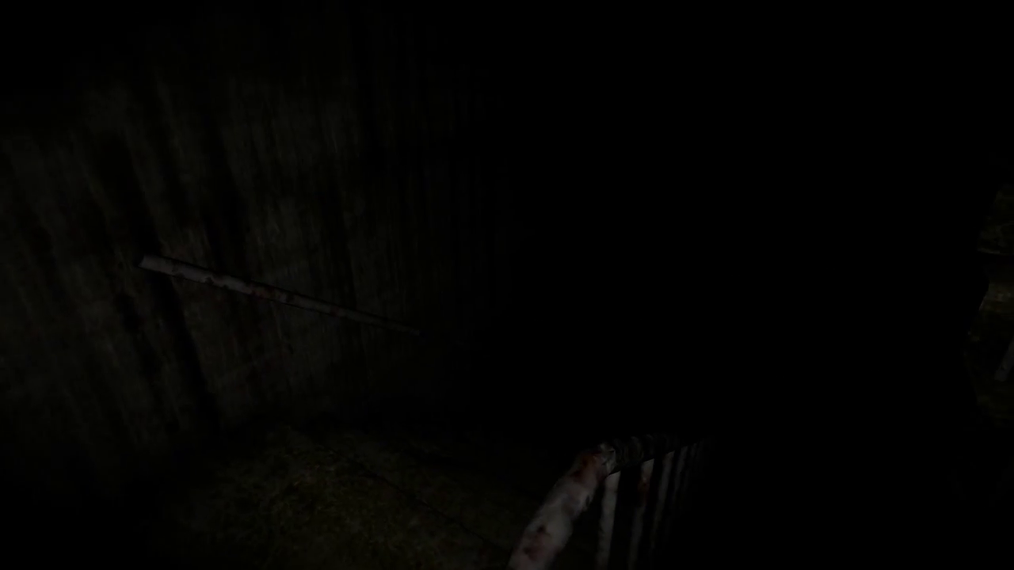
pyautogui.moveTo(507, 285)
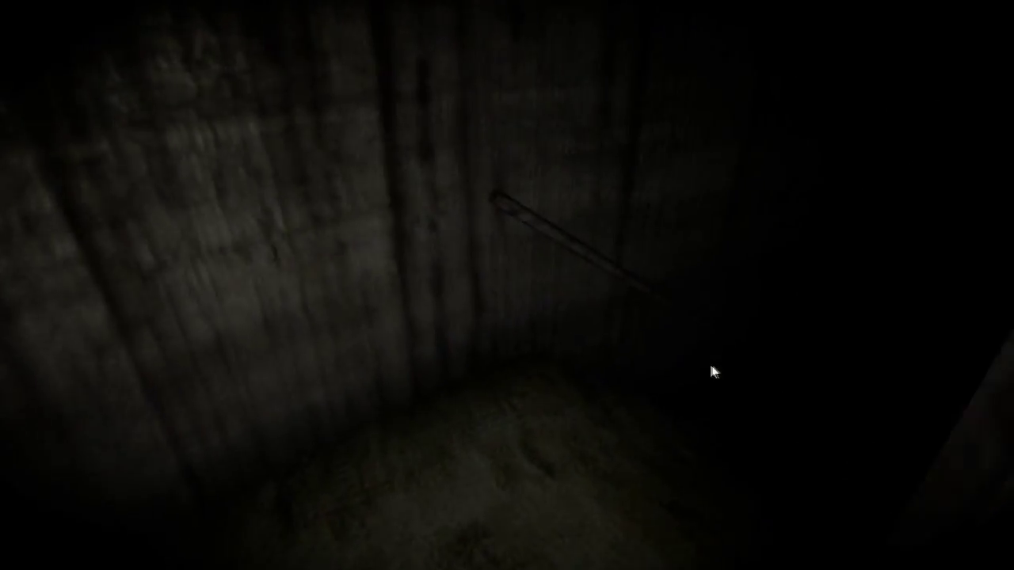
pyautogui.moveTo(823, 397)
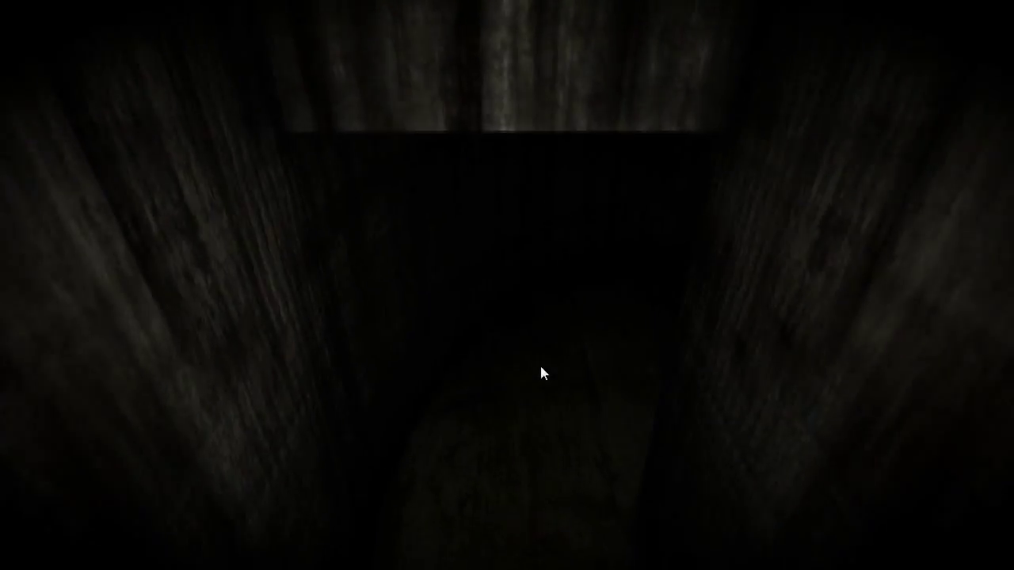
pyautogui.moveTo(668, 361)
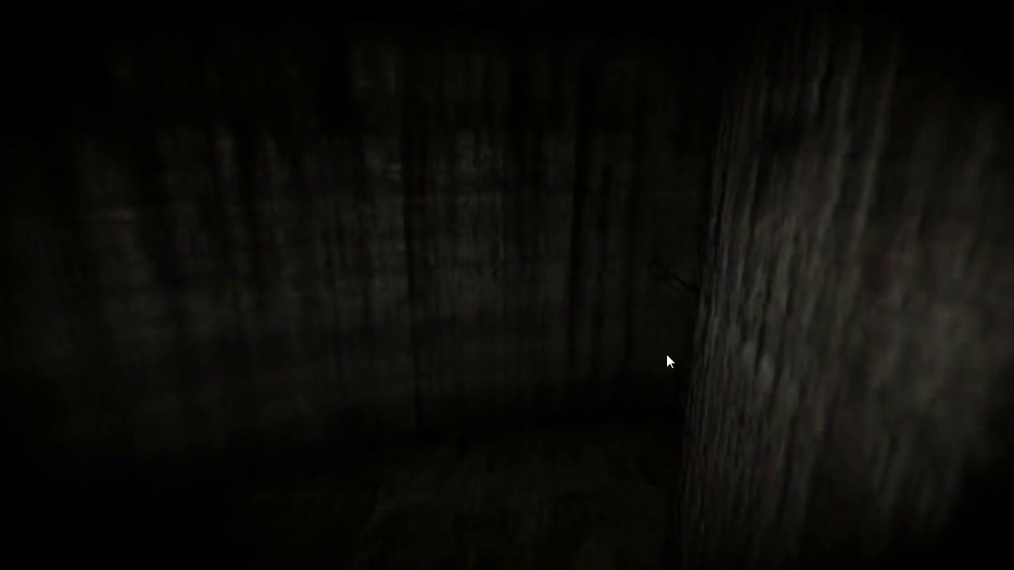